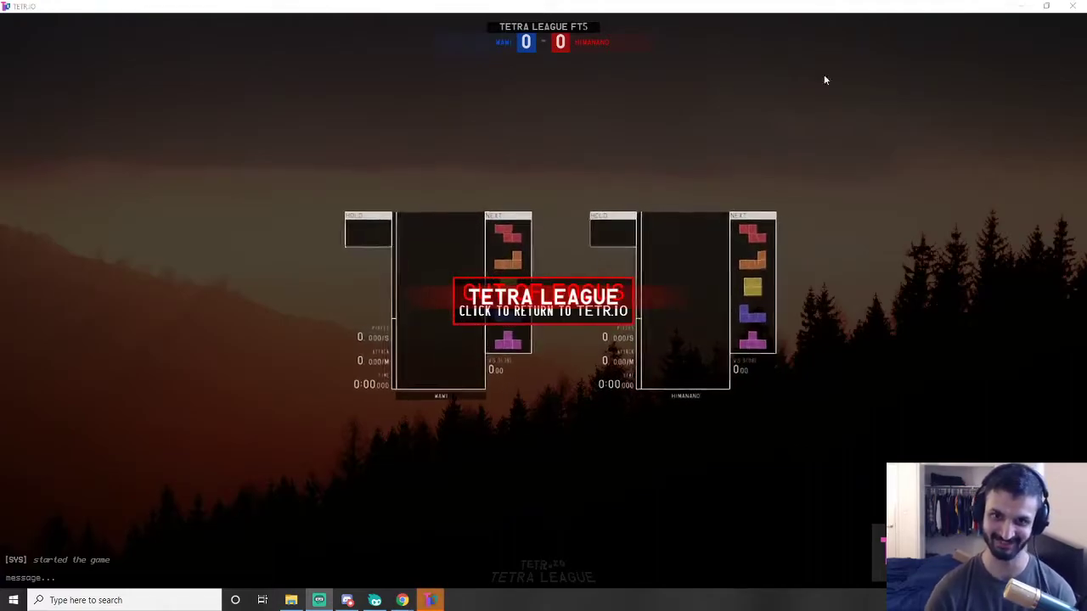
Win the first Tetra League round for a 1–0 lead and start round two
left_click(543, 303)
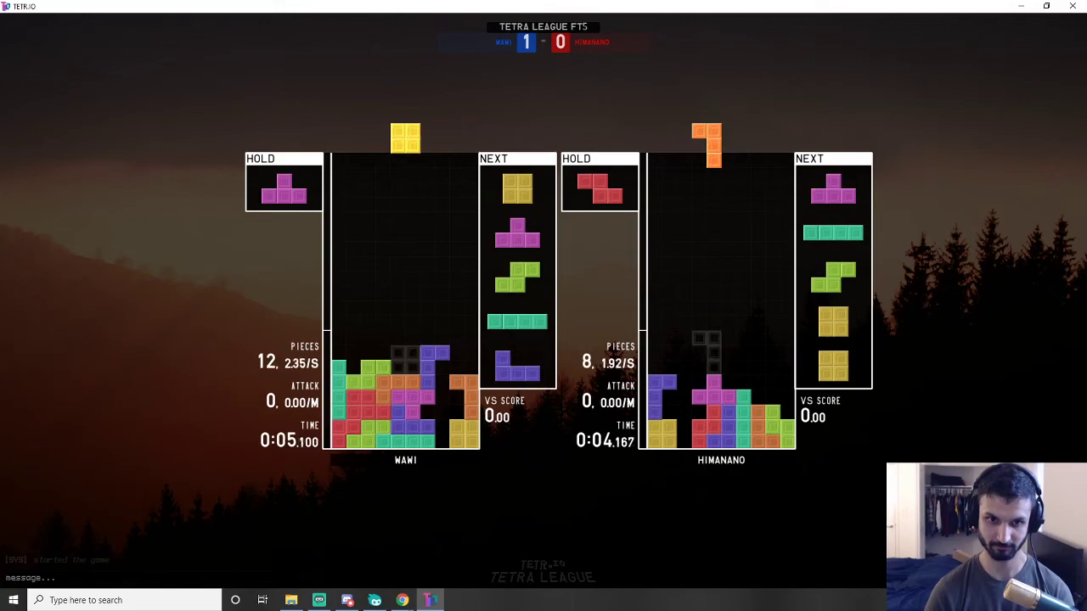
key("space")
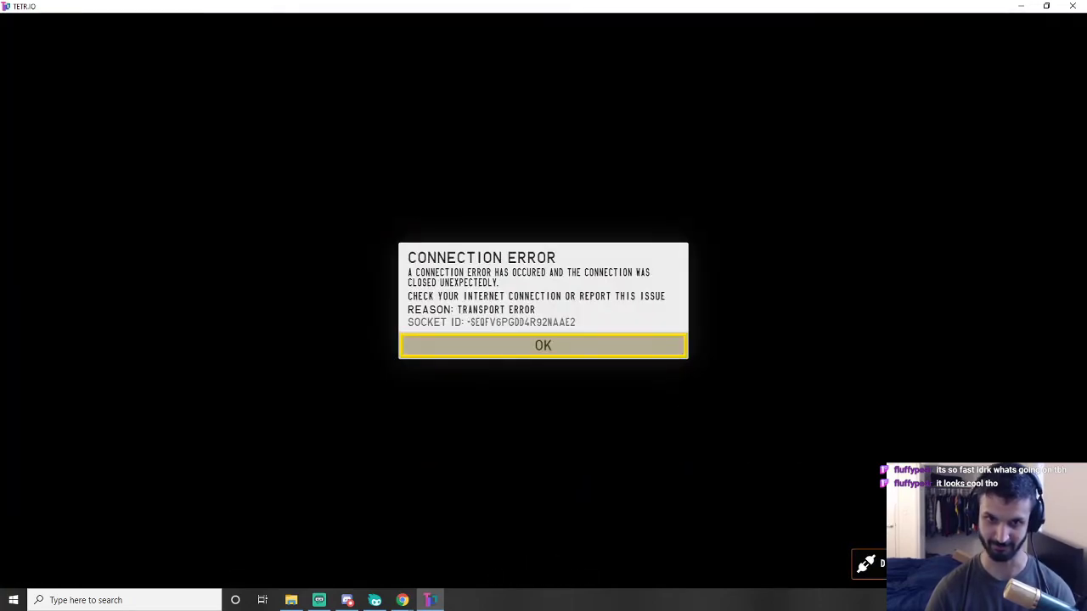
Close the Connection Error dialog with OK, leaving a blank black screen
left_click(542, 344)
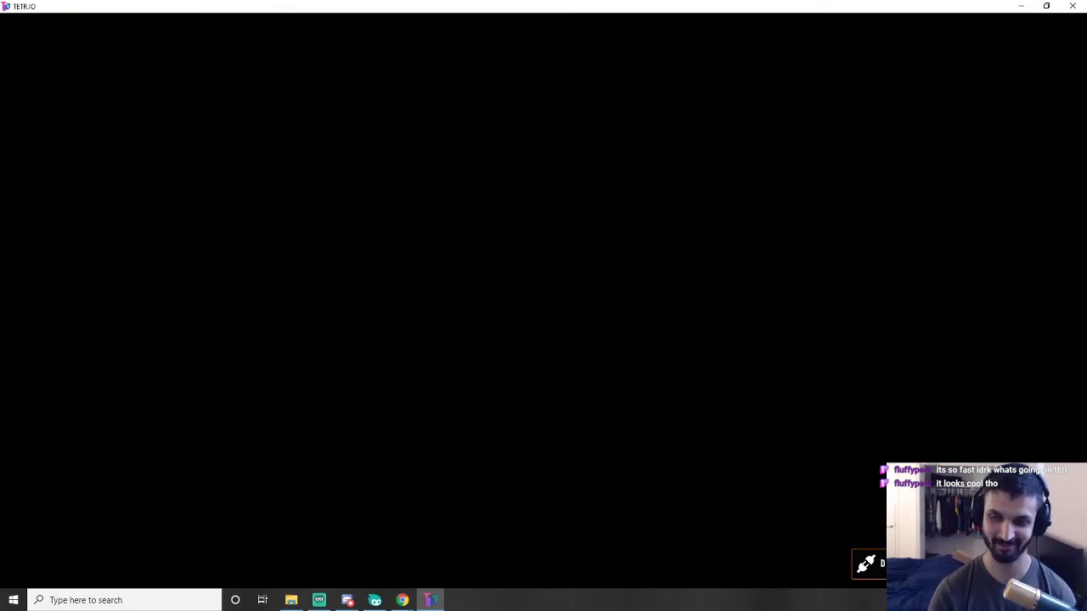